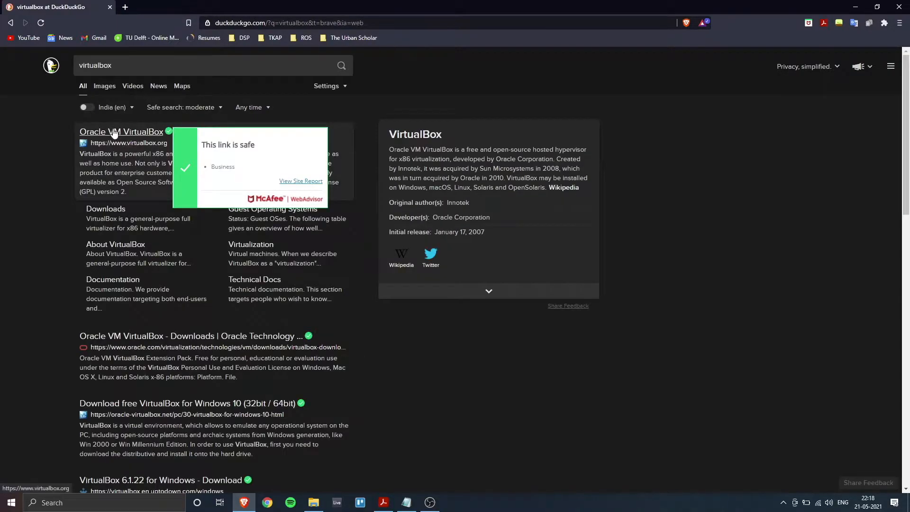
Step: Open the official Oracle VM VirtualBox site from the search results
{"action": "left_click", "coordinate": [122, 132]}
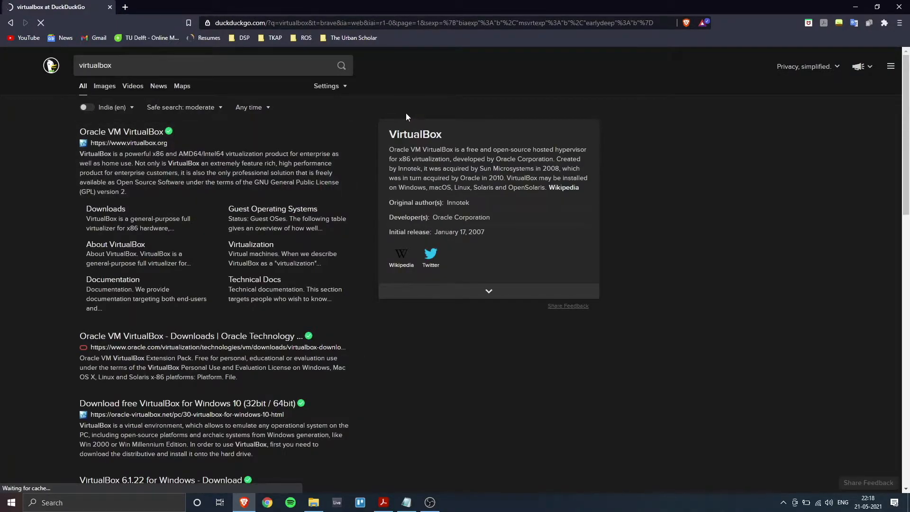
{"action": "left_click", "coordinate": [121, 131]}
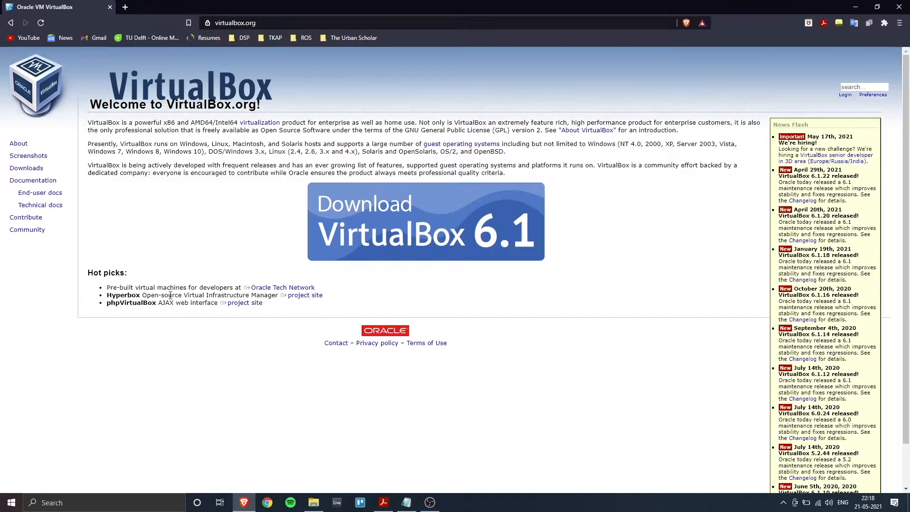
{"action": "mouse_move", "coordinate": [346, 210]}
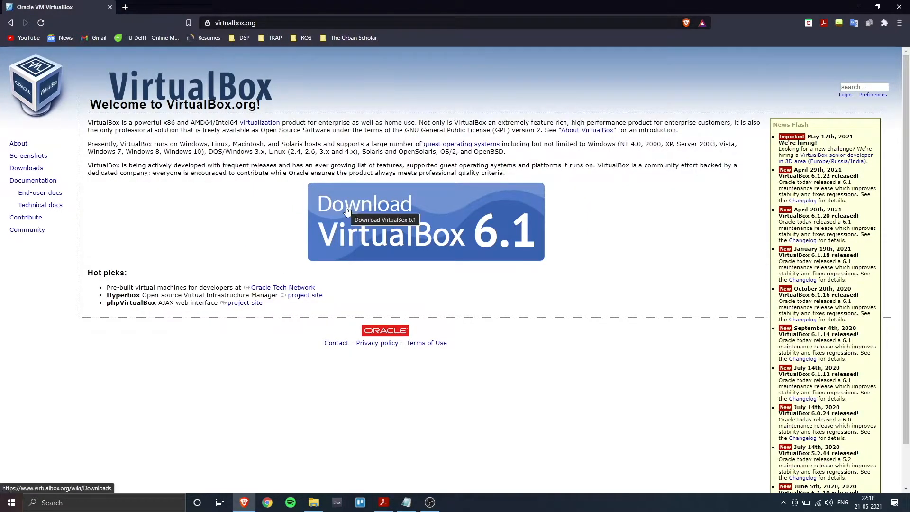
{"action": "mouse_move", "coordinate": [221, 250]}
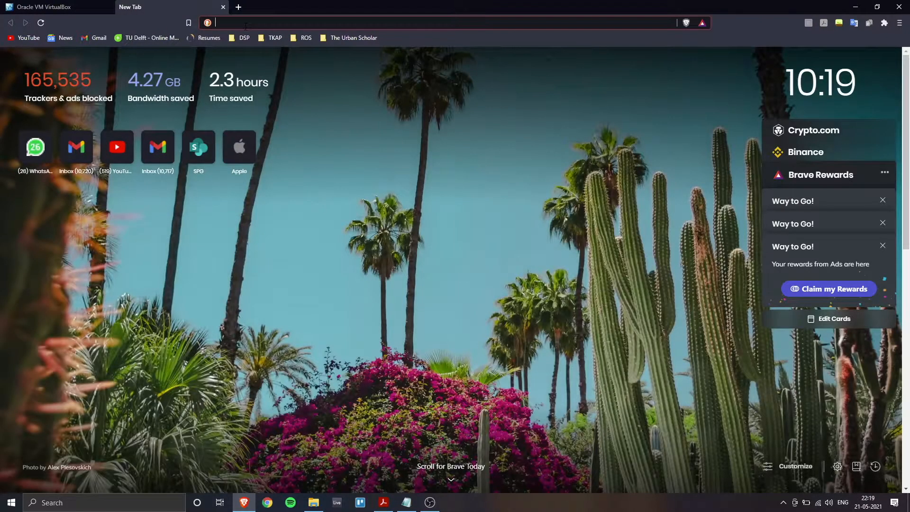
Step: Search 'ubuntu 20.04' and open the Ubuntu 20.04.2.0 LTS (Focal Fossa) release page
{"action": "type", "text": "ubuntu"}
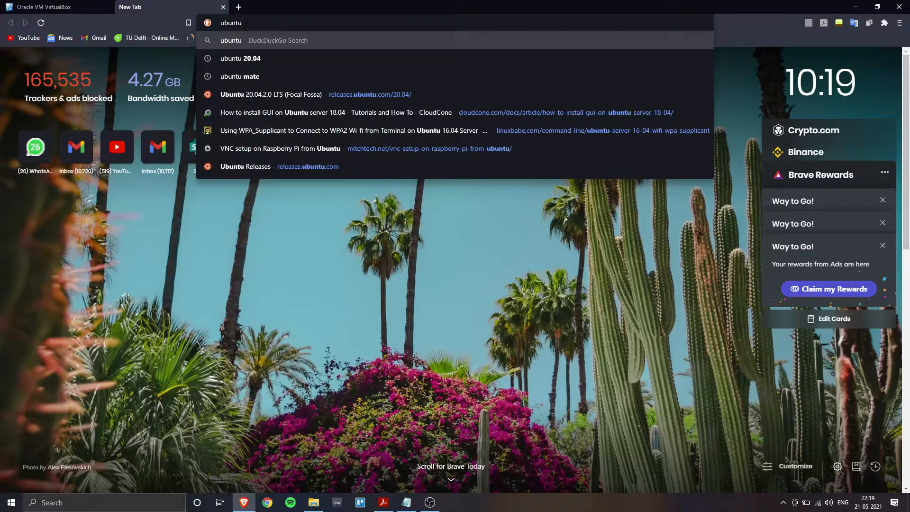
{"action": "left_click", "coordinate": [240, 58]}
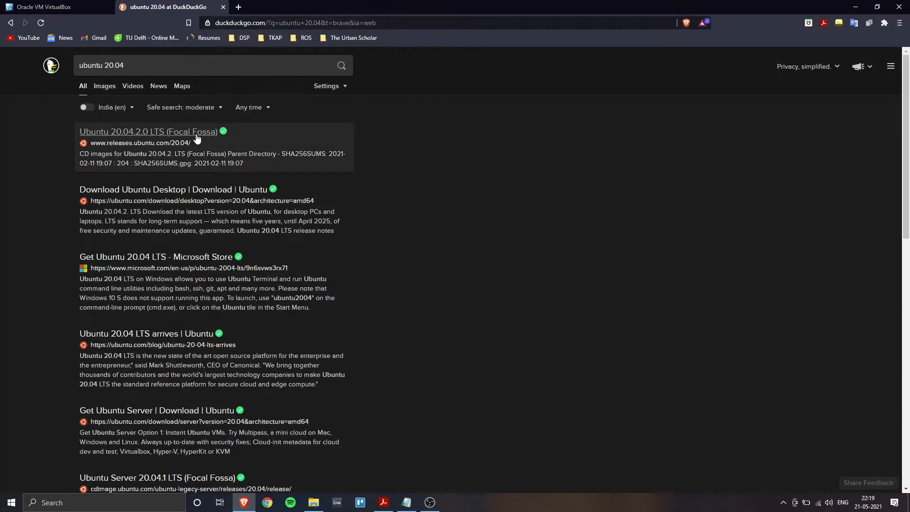
{"action": "left_click", "coordinate": [148, 132]}
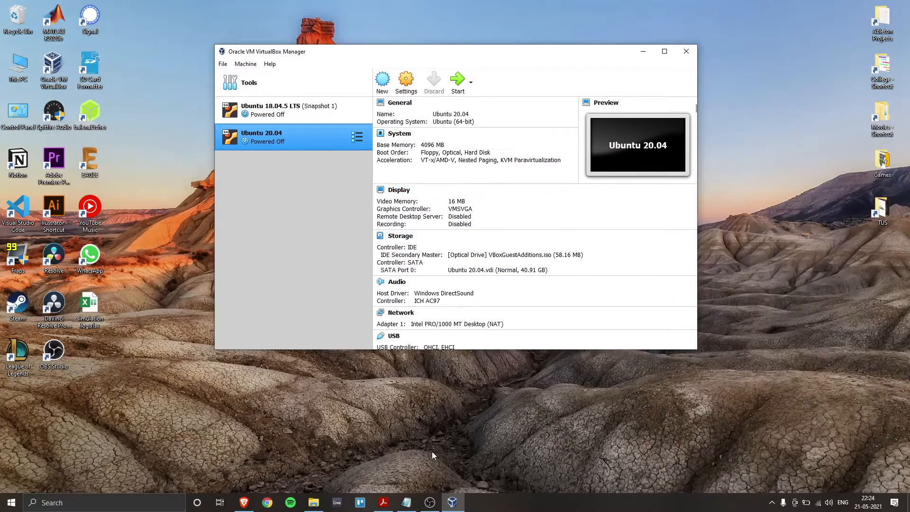
Step: Start the Ubuntu 20.04 virtual machine from VirtualBox Manager
{"action": "left_click", "coordinate": [458, 80]}
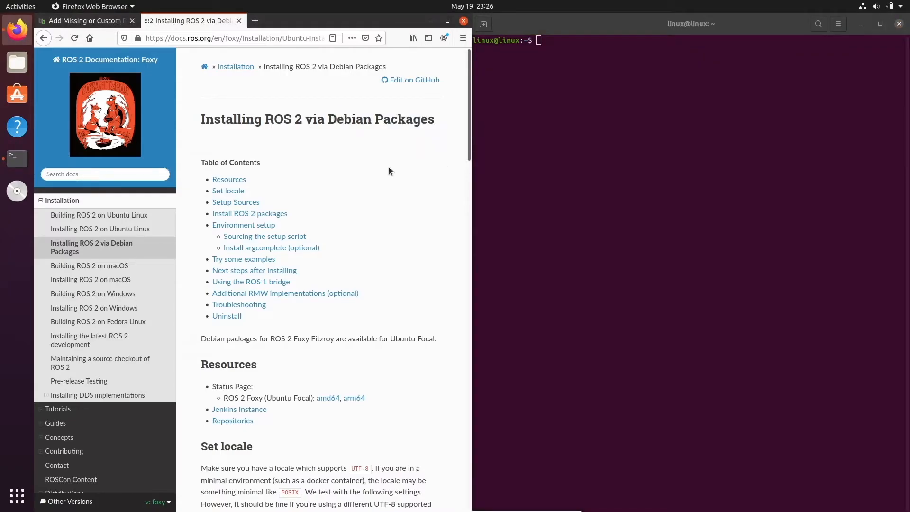
Step: Scroll the ROS 2 install guide to Set locale and run locale in the terminal
{"action": "scroll", "scroll_direction": "down", "scroll_amount": 3}
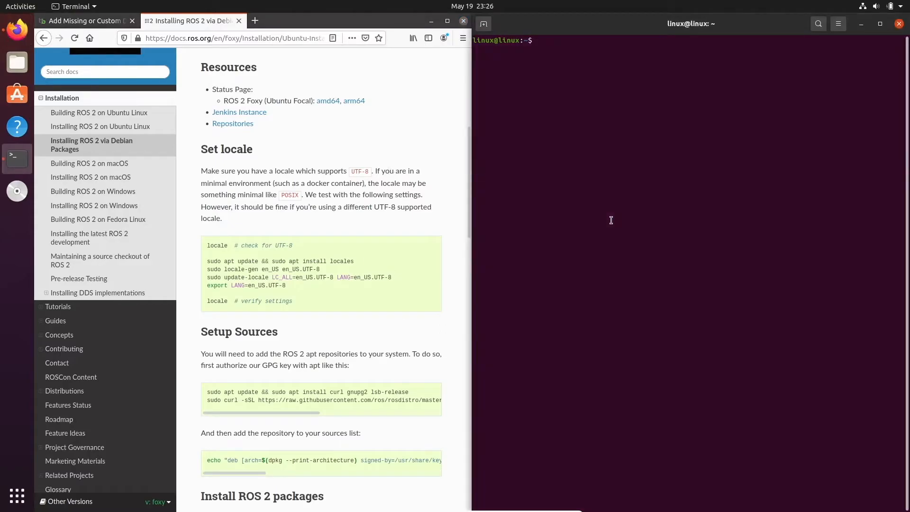
{"action": "type", "text": "locale"}
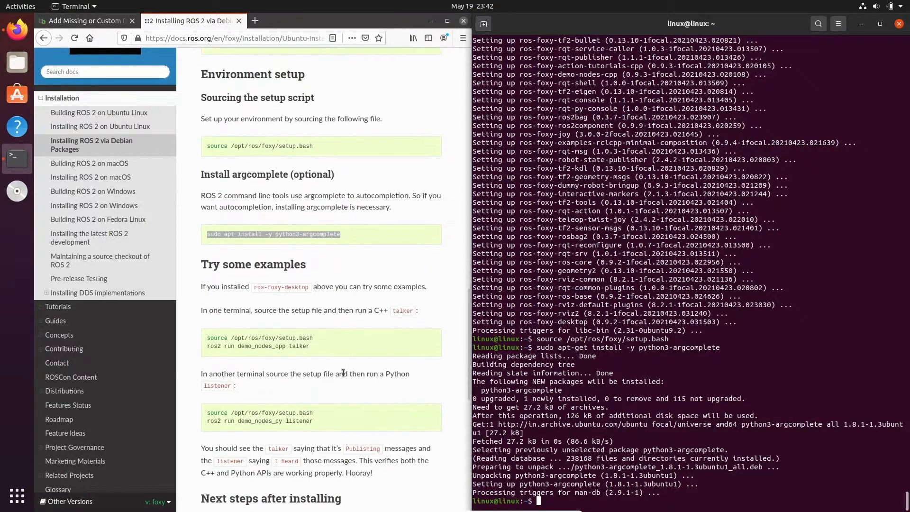
Step: Scroll the docs to Try some examples and shrink the terminal window
{"action": "scroll", "scroll_direction": "down", "scroll_amount": 3}
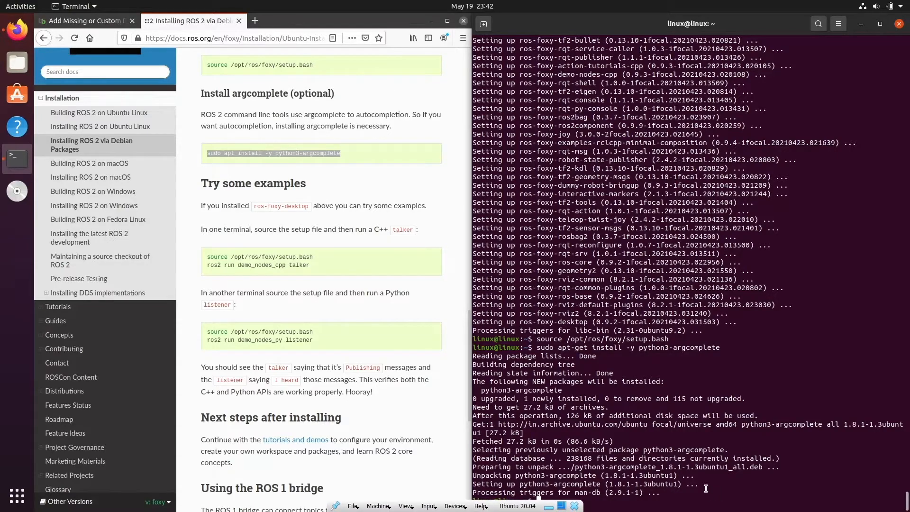
{"action": "mouse_move", "coordinate": [713, 351]}
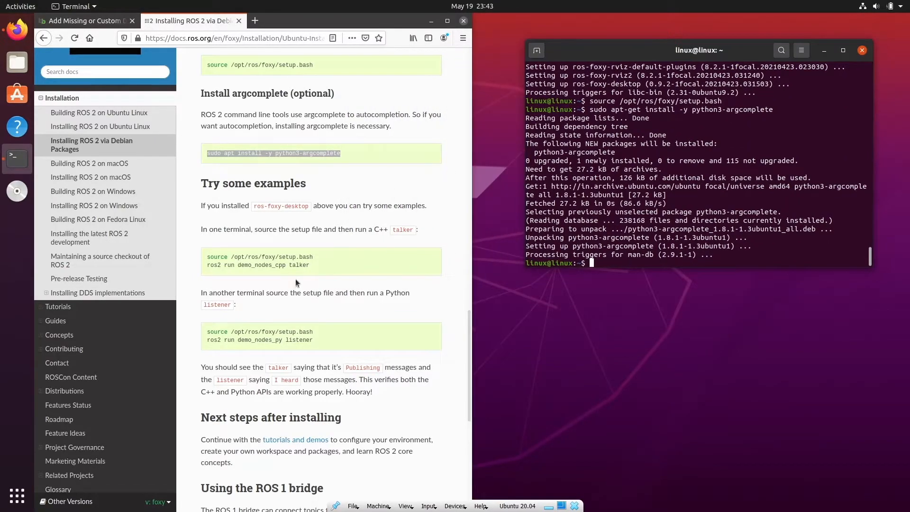
{"action": "left_click_drag", "start_coordinate": [206, 257], "coordinate": [310, 265]}
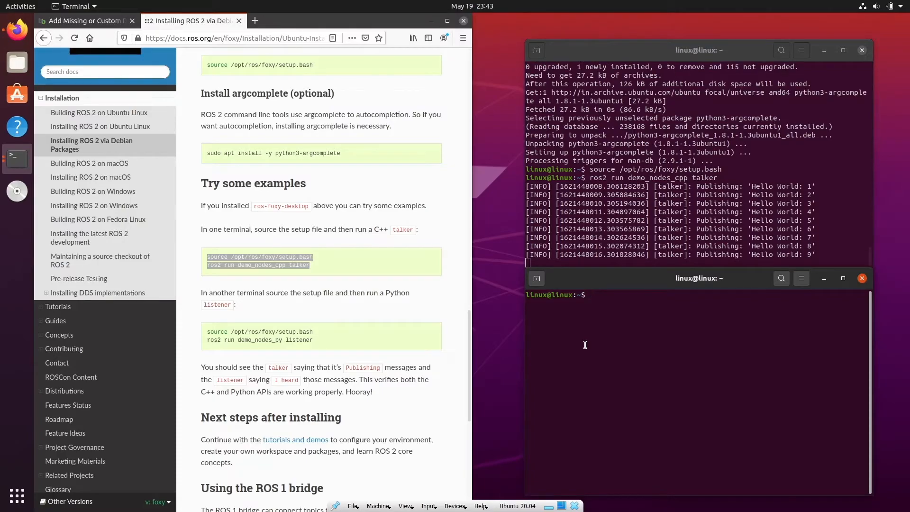
Step: Run source /opt/ros/foxy/setup.bash in the second terminal
{"action": "type", "text": "source"}
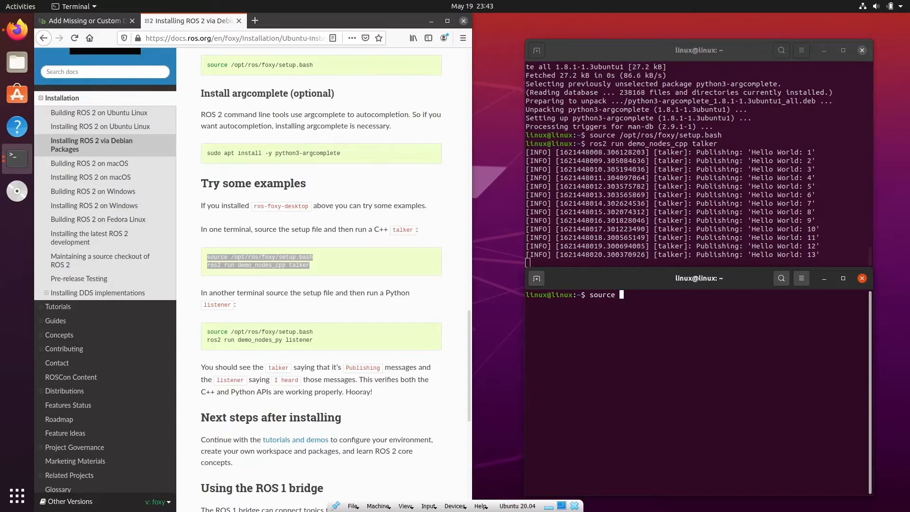
{"action": "type", "text": "/opt/"}
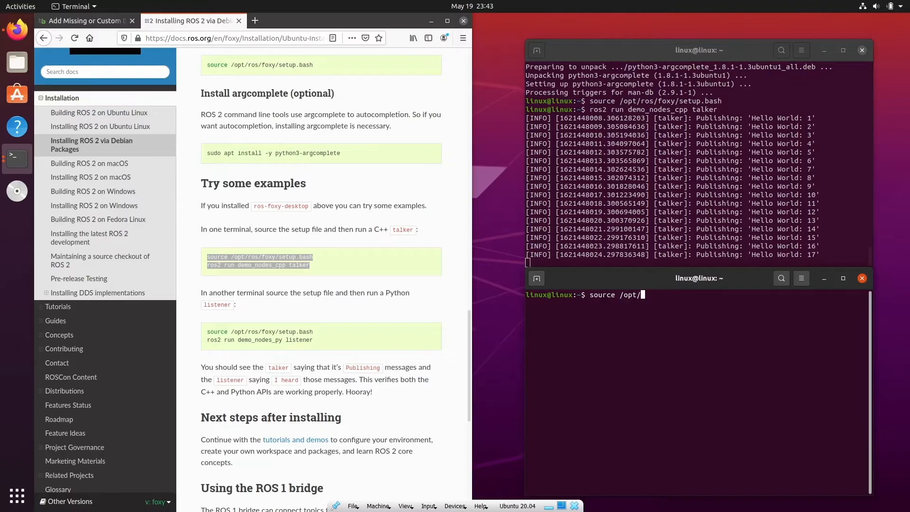
{"action": "type", "text": "ros/foxy/"}
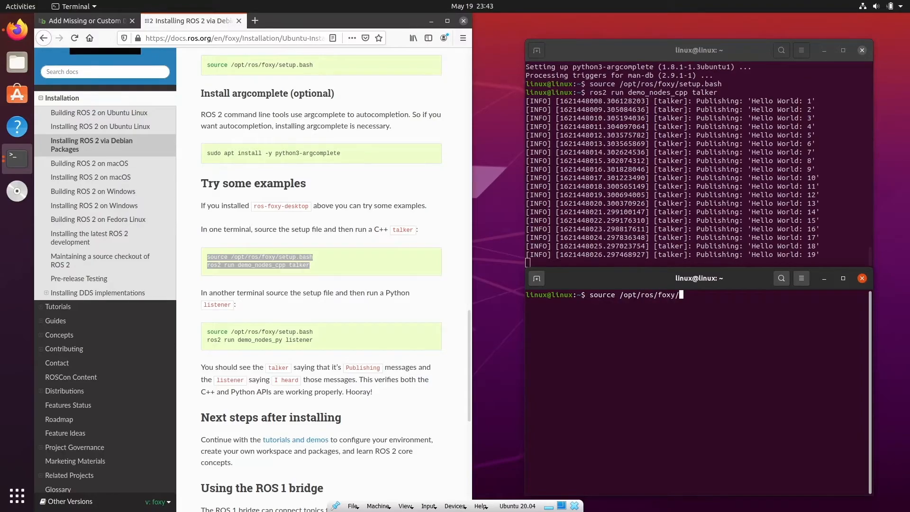
{"action": "type", "text": "setup.bash"}
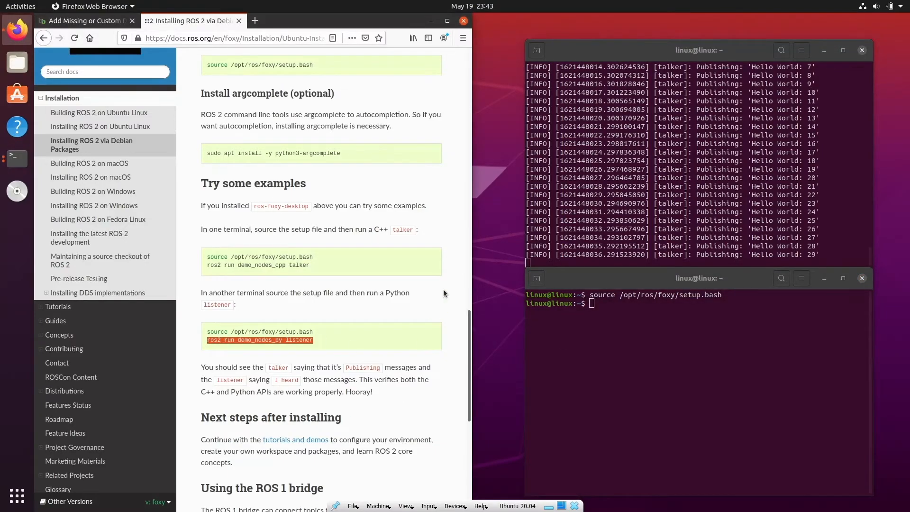
Step: Run ros2 run demo_nodes_py listener, then stop the nodes with Ctrl+C
{"action": "type", "text": "ros2 run demo_nodes_py listener"}
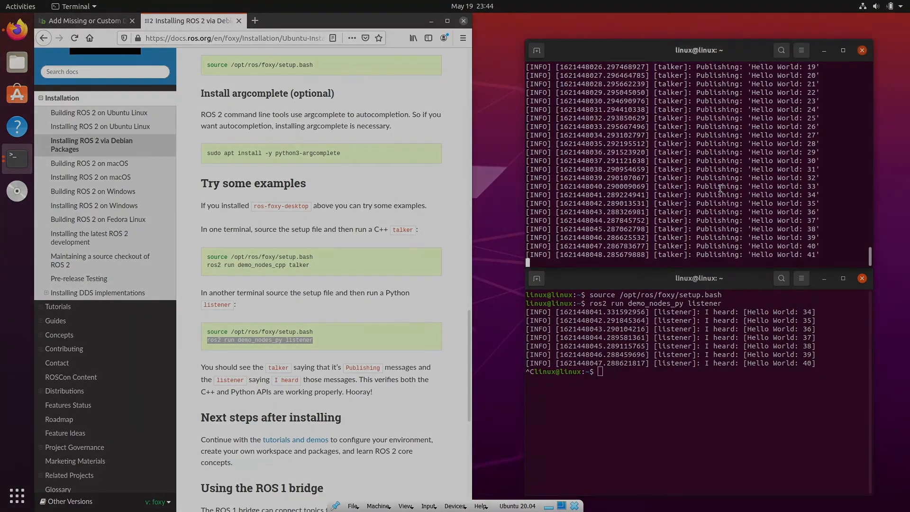
{"action": "key", "text": "ctrl+c"}
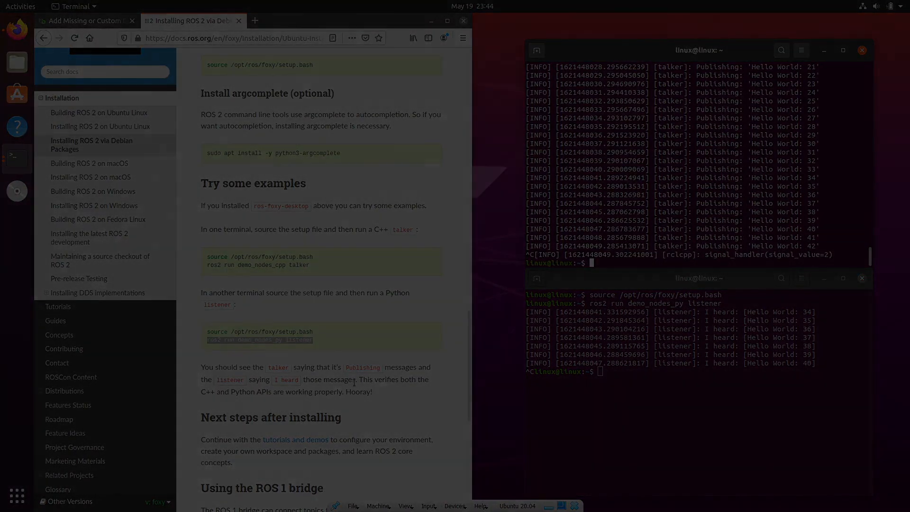